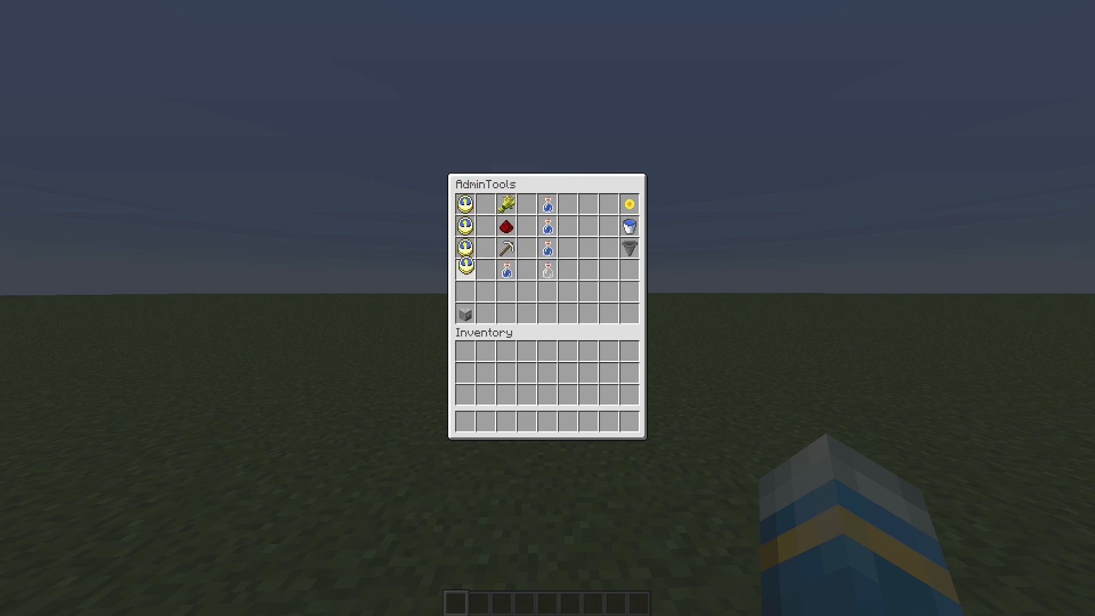
mouse_move(465, 246)
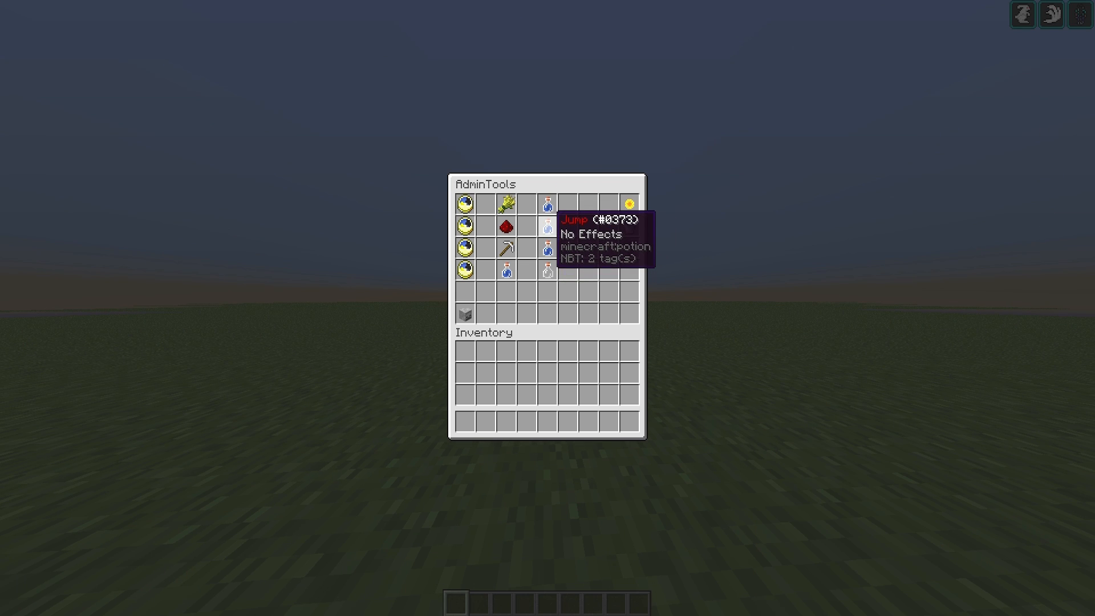
Step: Close the AdminTools all-players list and return to the game view
key(Escape)
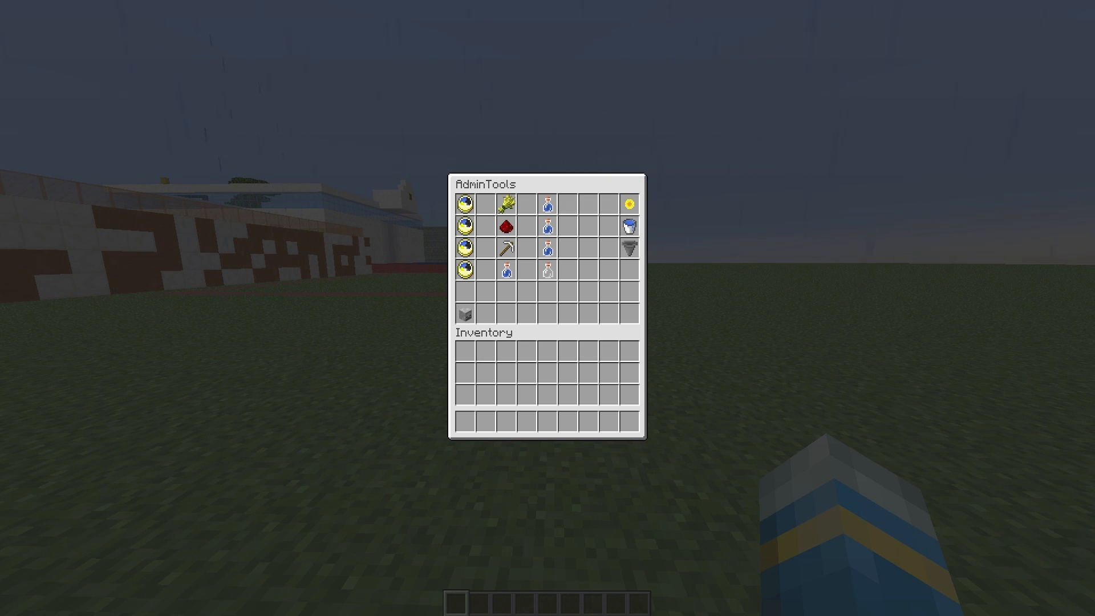
mouse_move(506, 203)
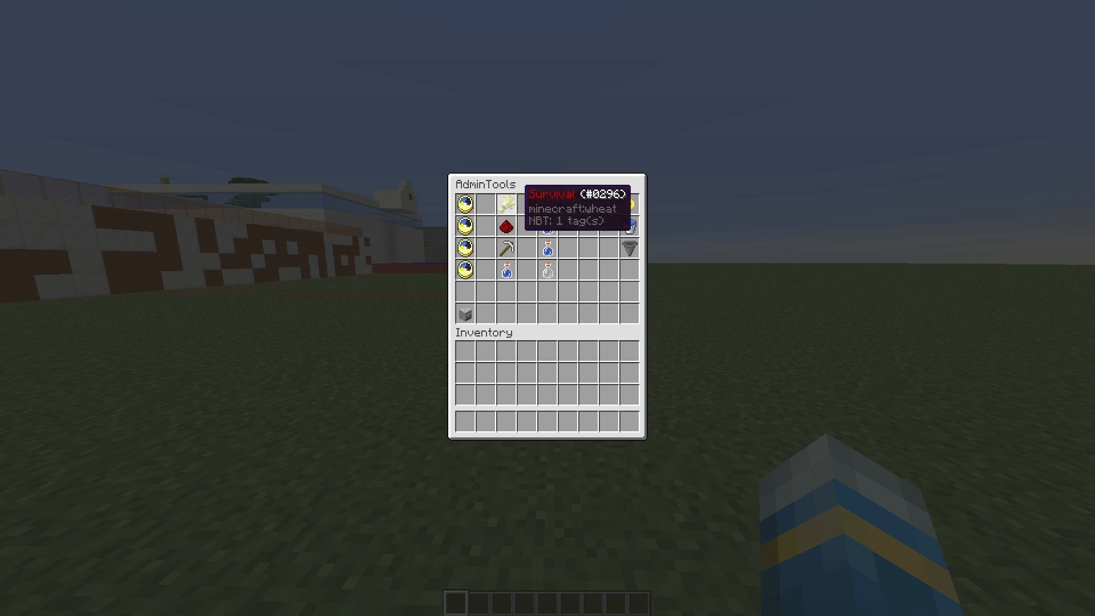
mouse_move(629, 202)
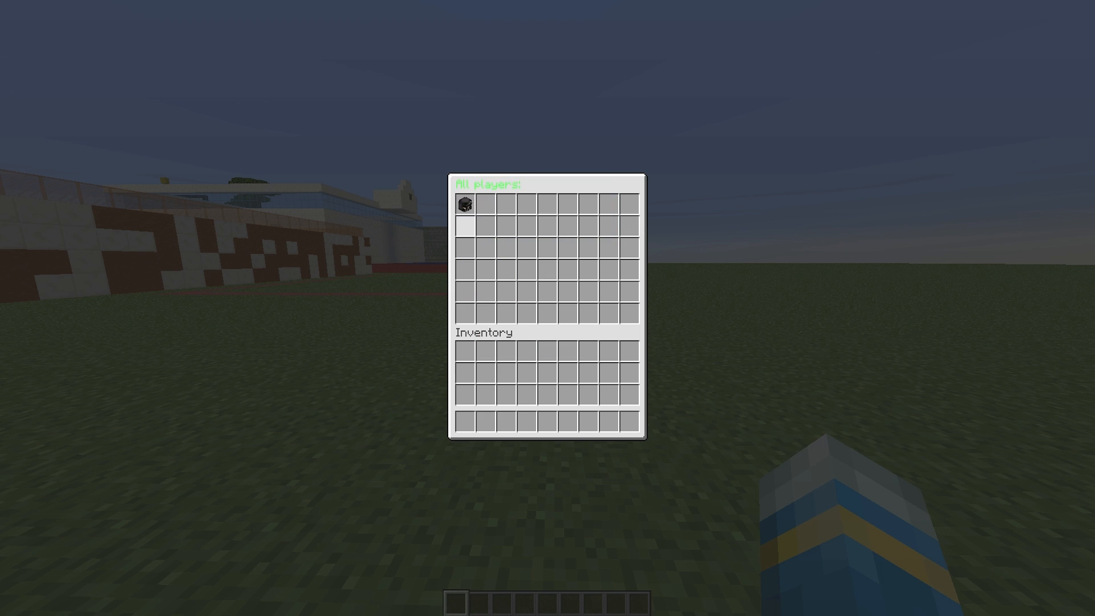
mouse_move(465, 203)
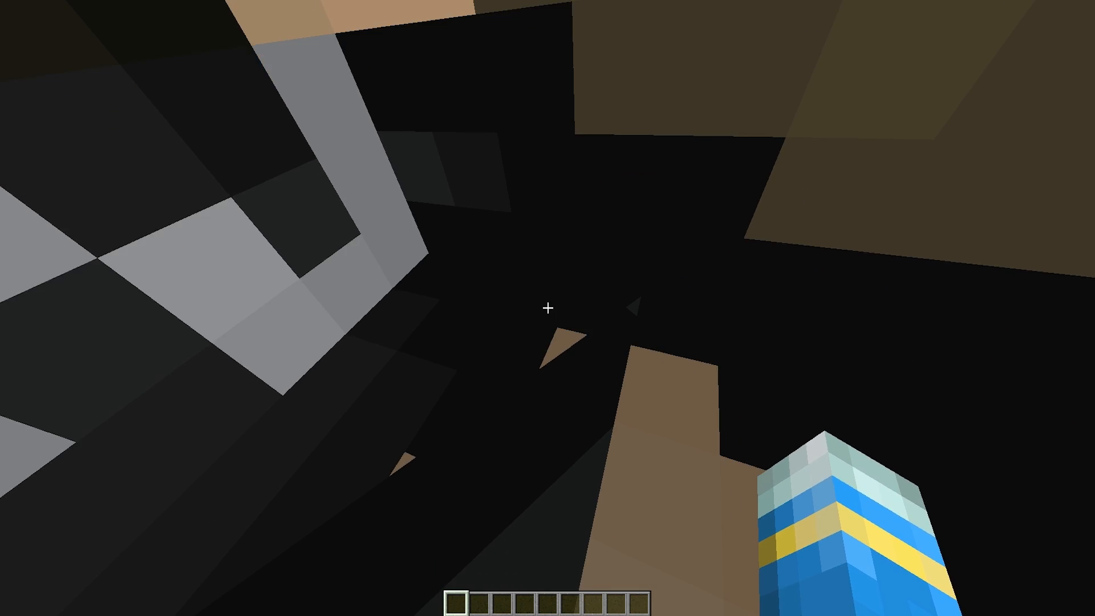
mouse_move(548, 307)
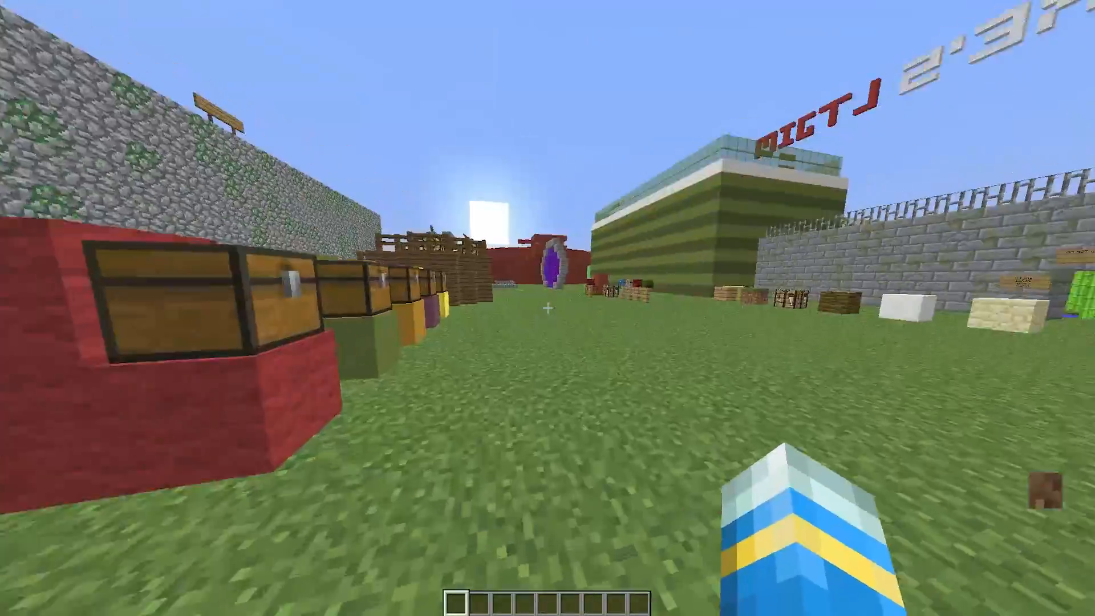
mouse_move(547, 308)
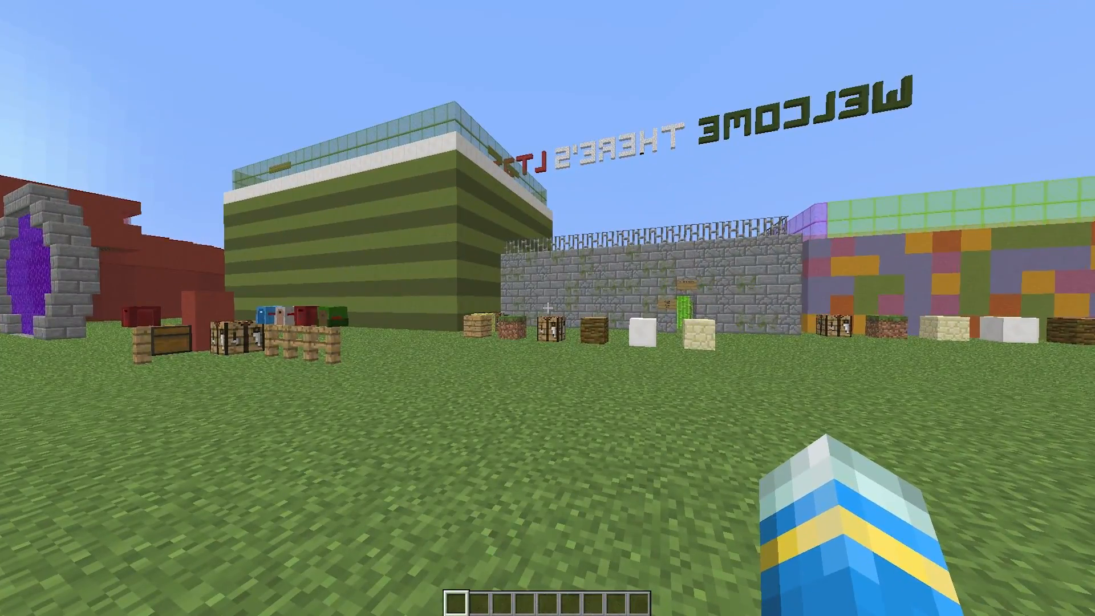